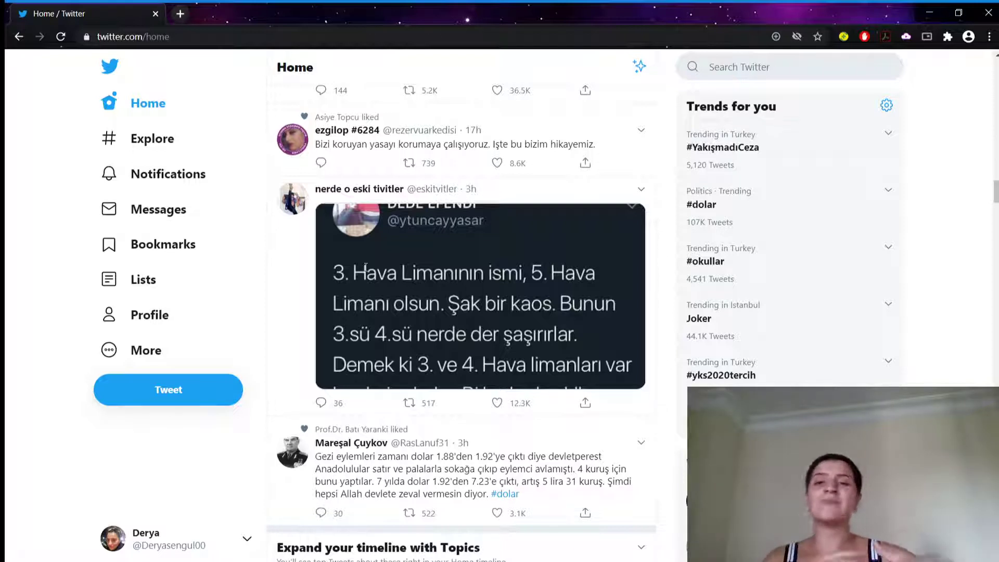
mouse_move(349, 184)
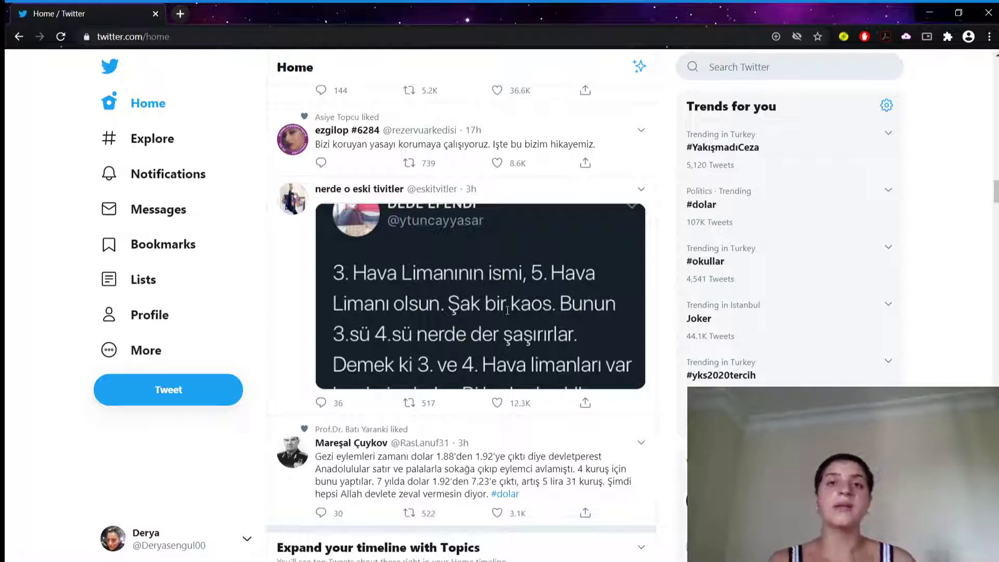
mouse_move(168, 174)
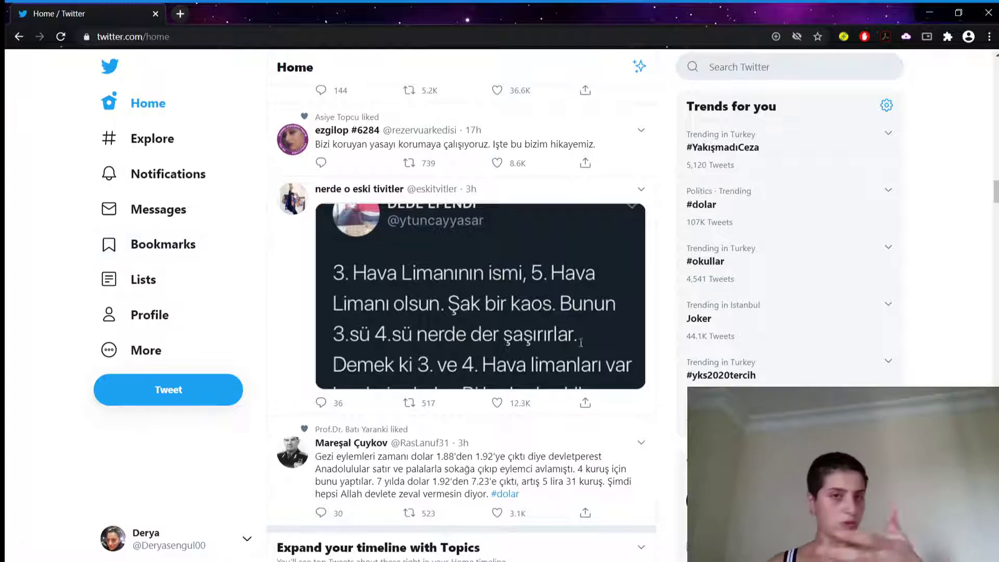
mouse_move(142, 279)
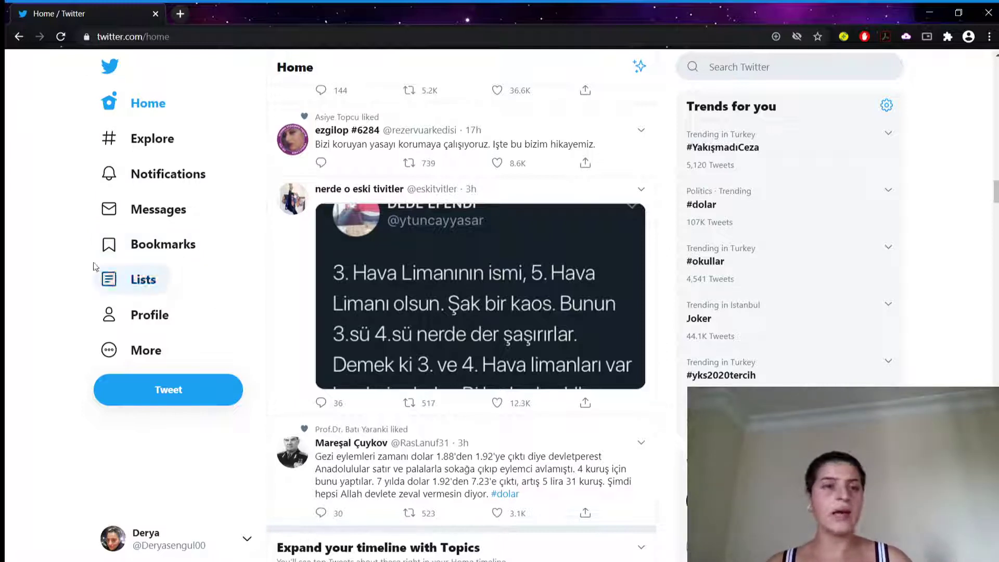
mouse_move(145, 351)
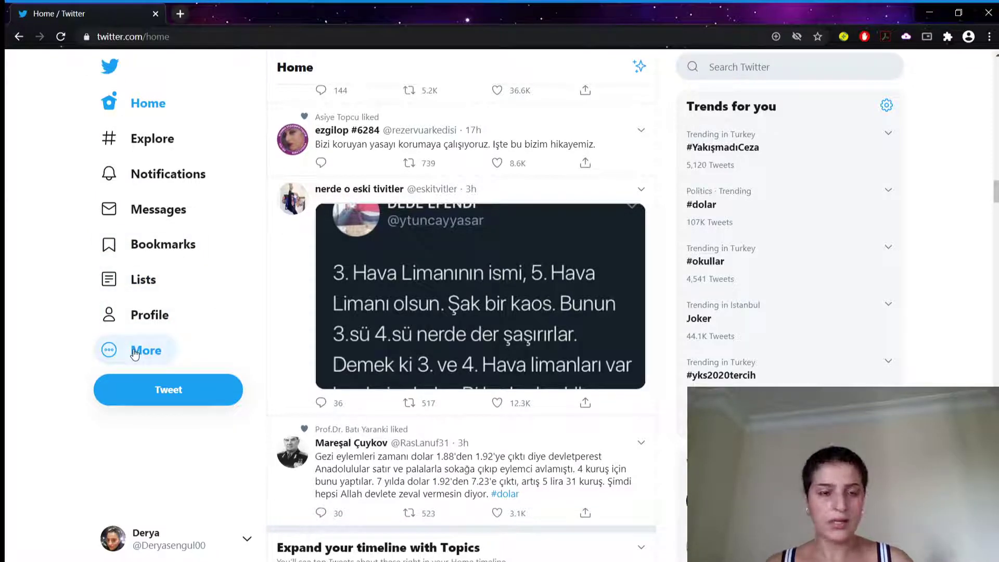
Open Settings and privacy, glance at Account, and land on Privacy and safety.
left_click(145, 350)
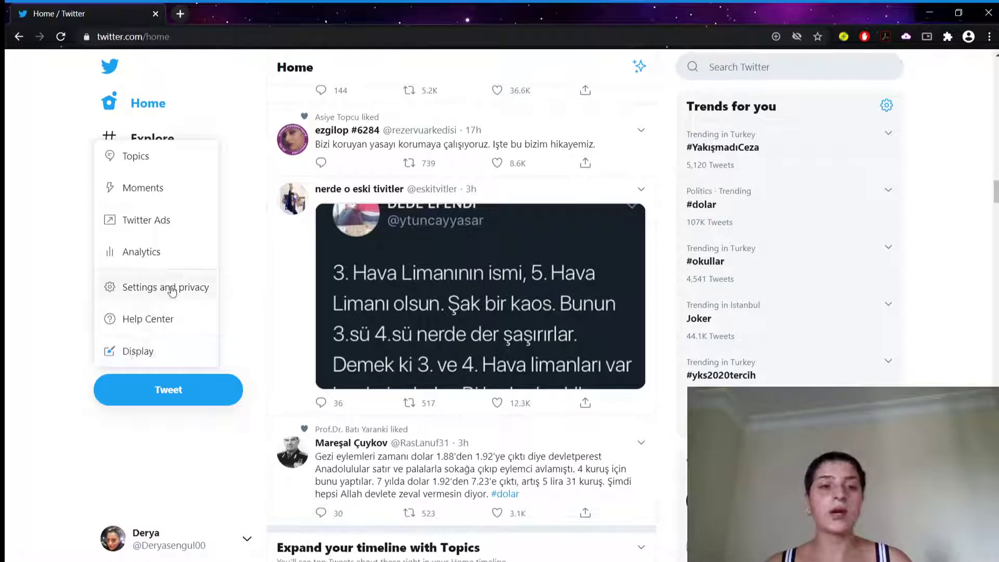
left_click(166, 287)
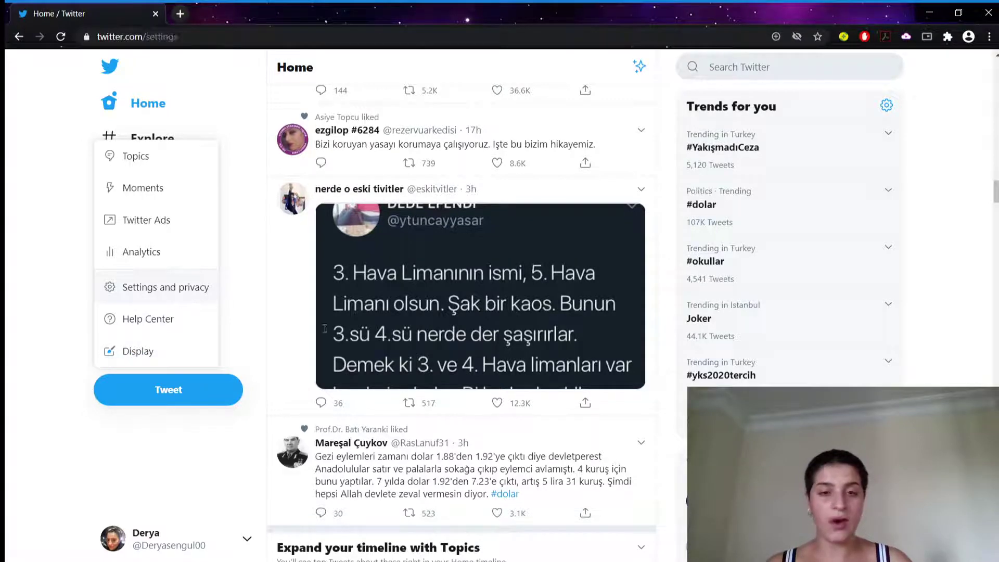
left_click(166, 287)
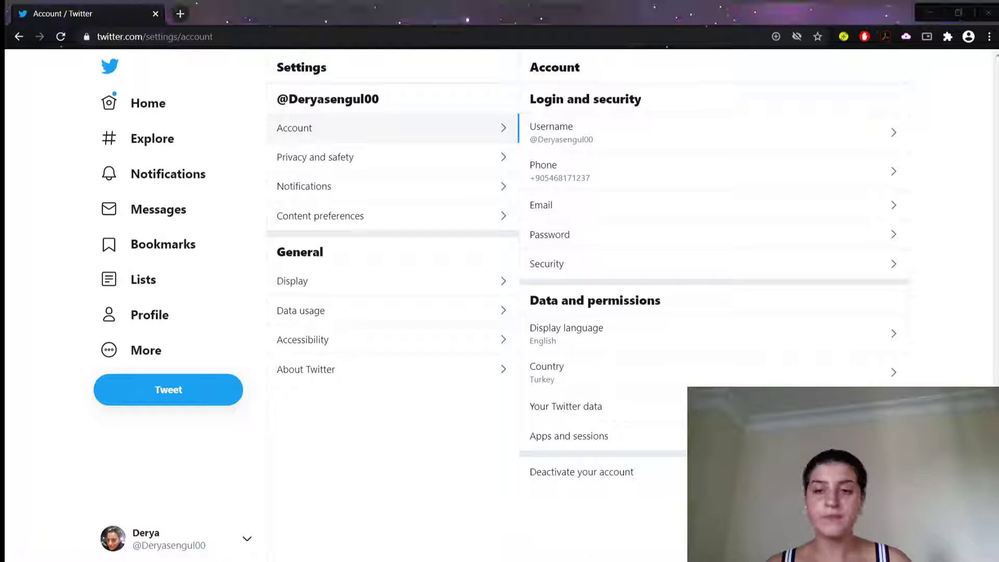
left_click(315, 156)
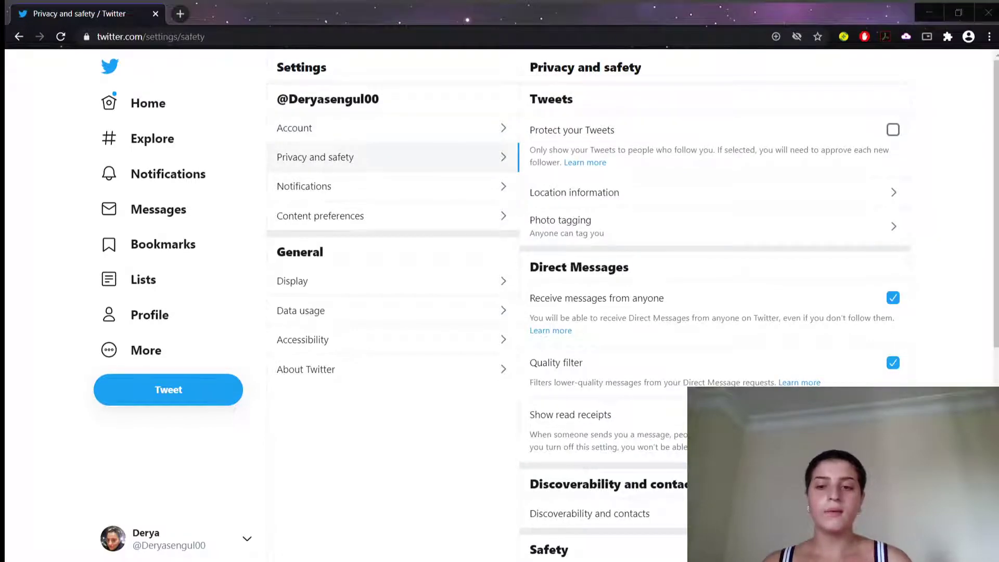
mouse_move(222, 197)
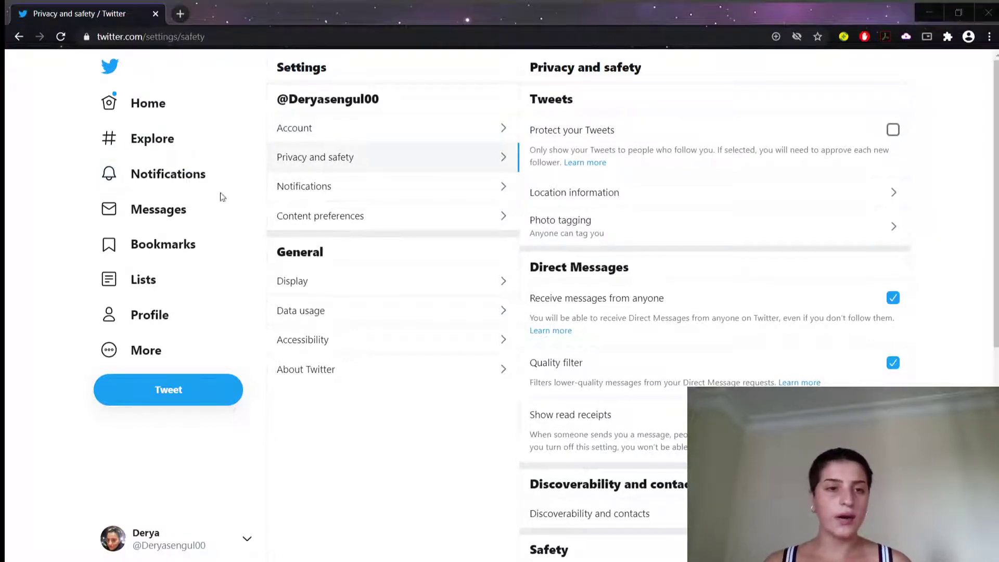
mouse_move(29, 441)
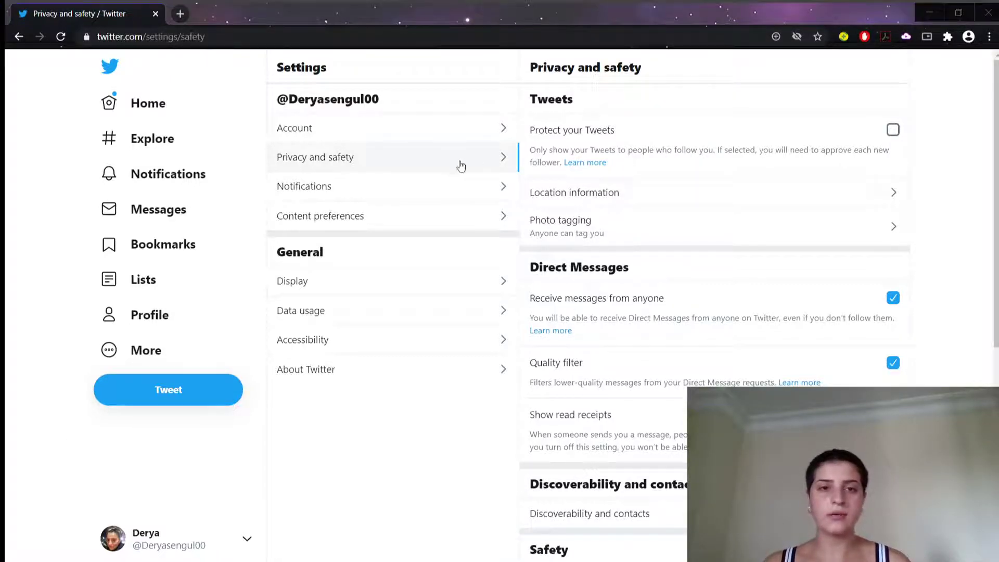
left_click(295, 127)
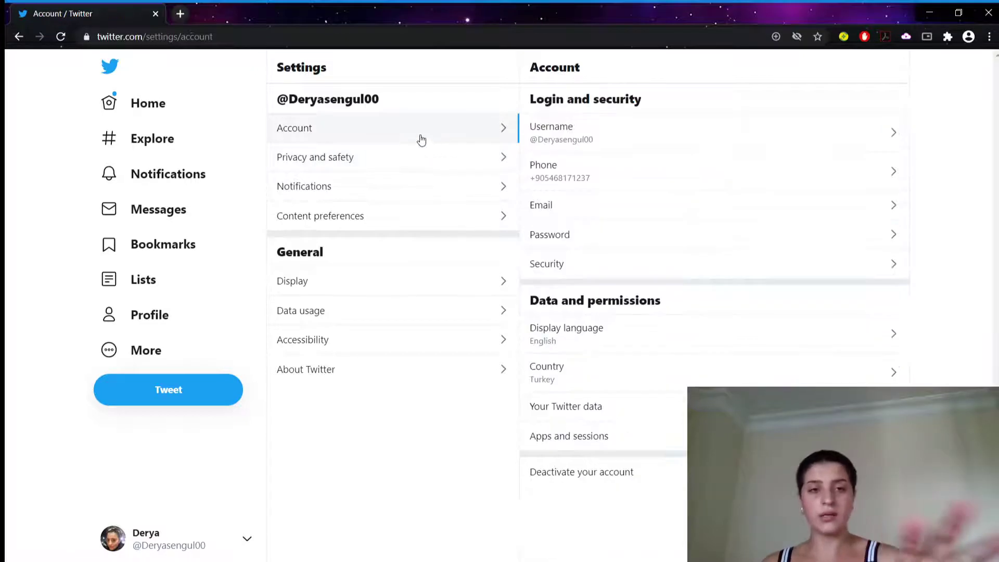
left_click(315, 157)
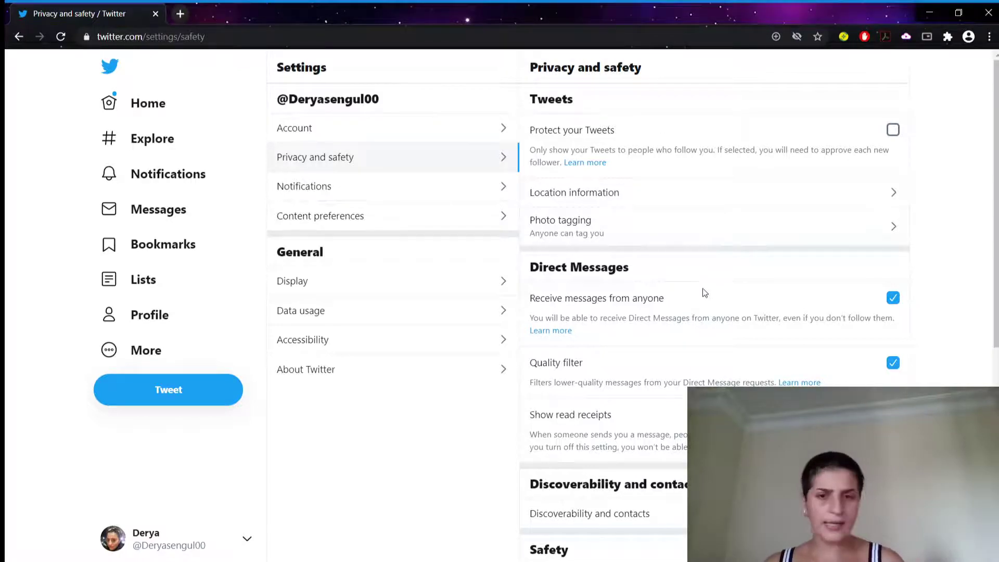
Scroll down Privacy and safety and open the Notifications settings.
scroll("down", 3)
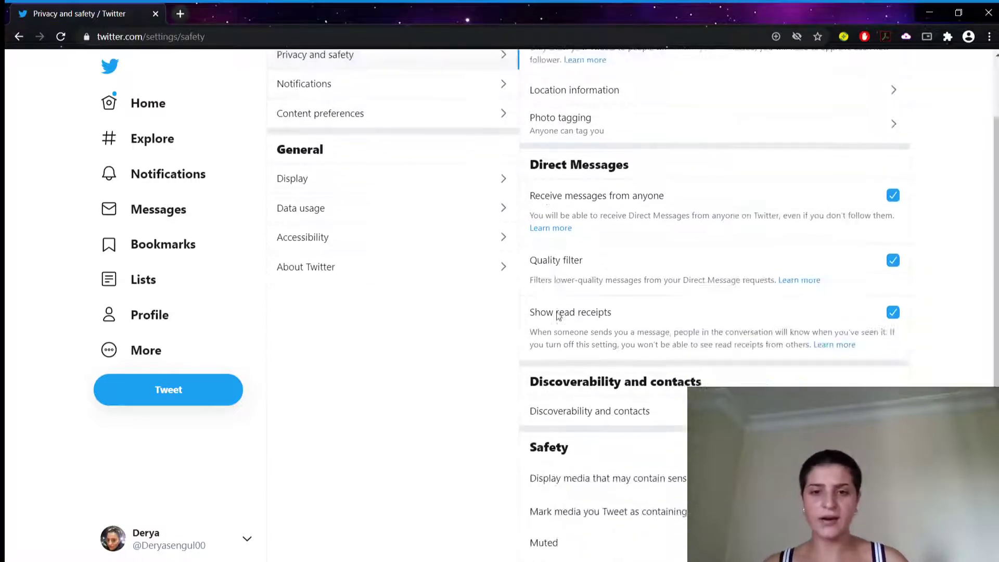
scroll("down", 3)
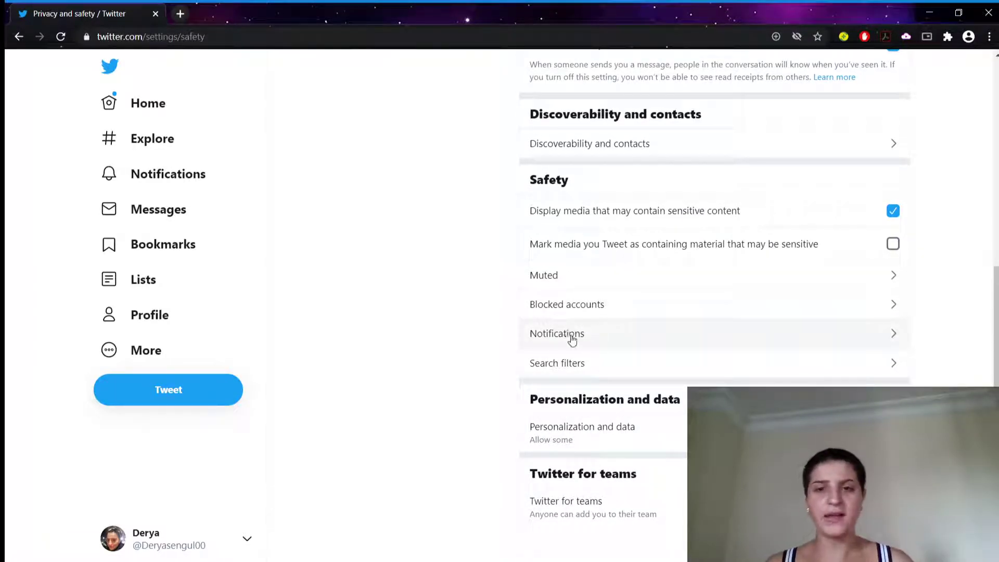
left_click(557, 333)
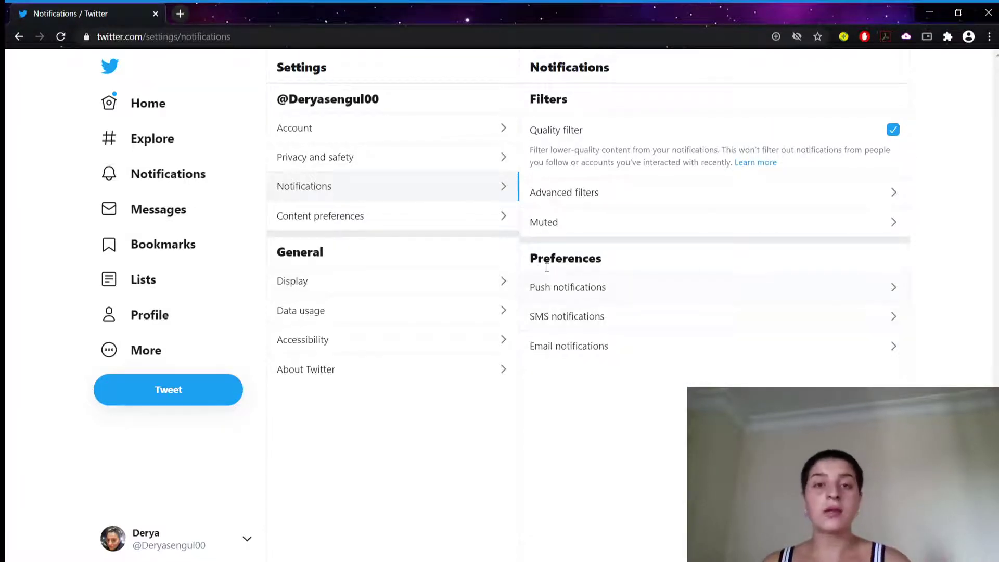
mouse_move(586, 355)
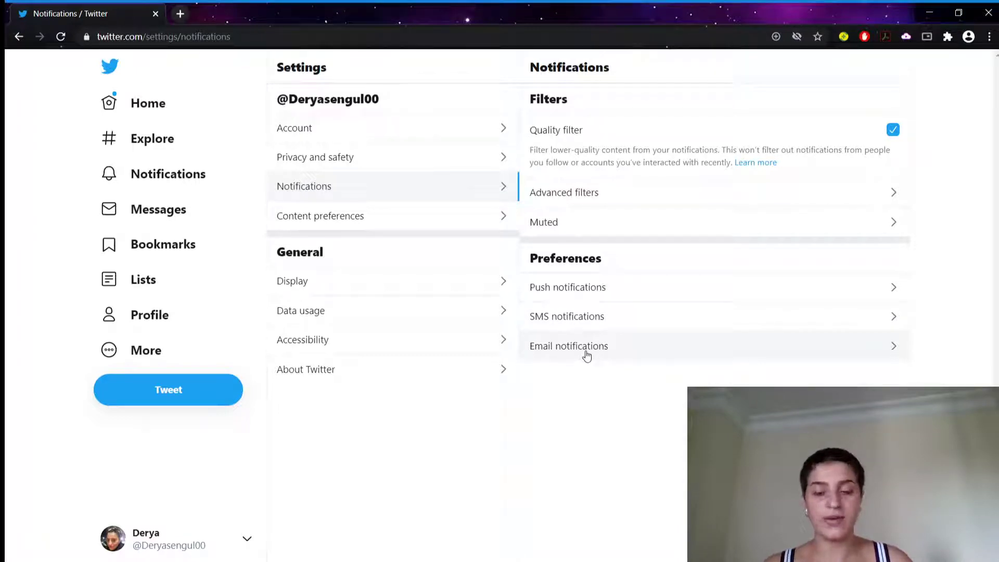
In Email notifications, untick the From Twitter product updates, missed-things and partner emails.
left_click(569, 346)
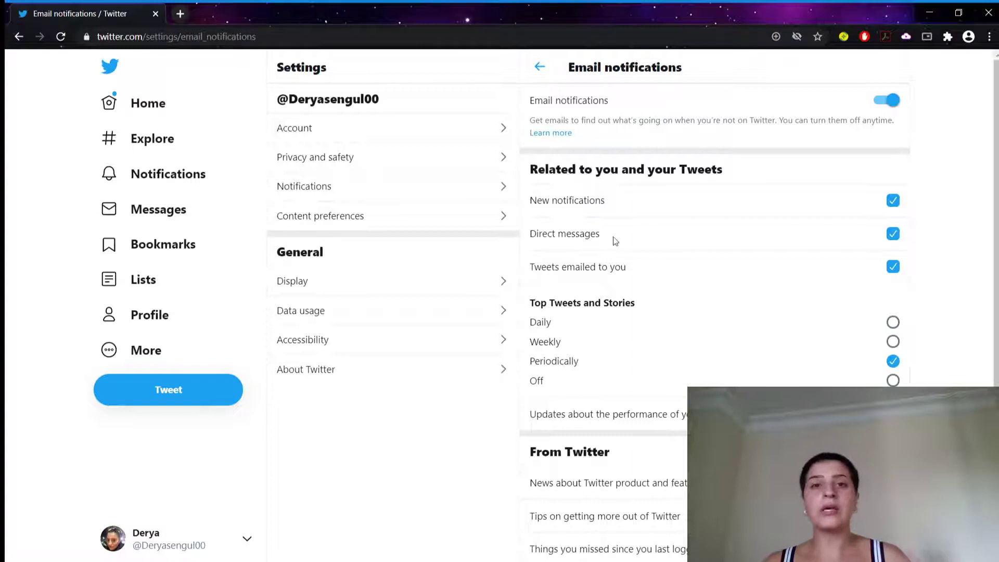
scroll("down", 3)
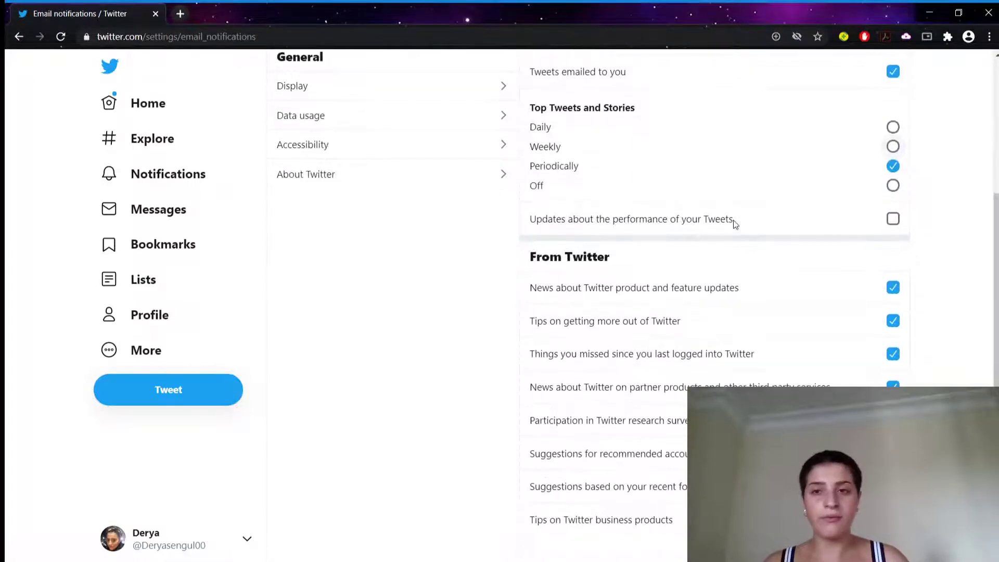
scroll("down", 3)
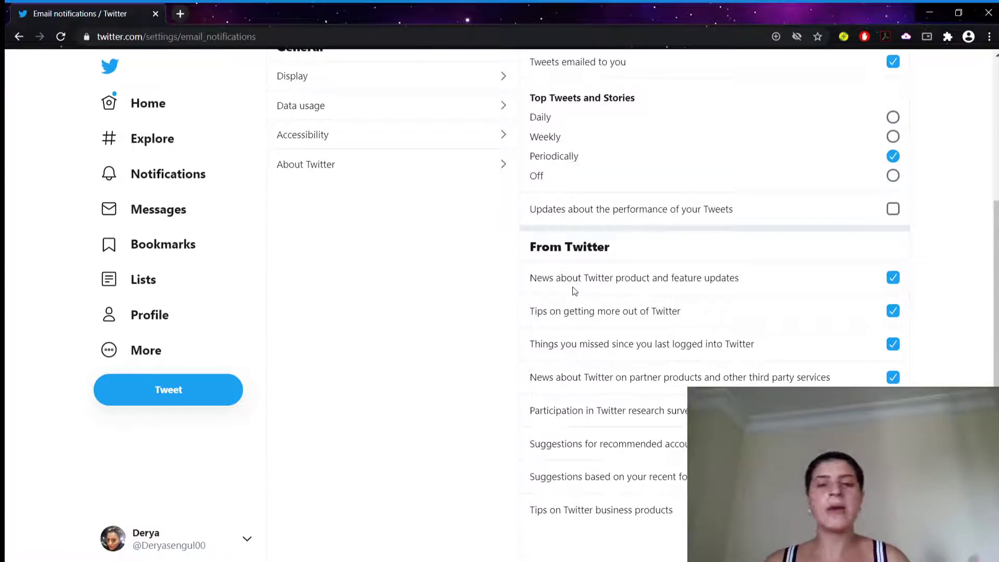
mouse_move(566, 318)
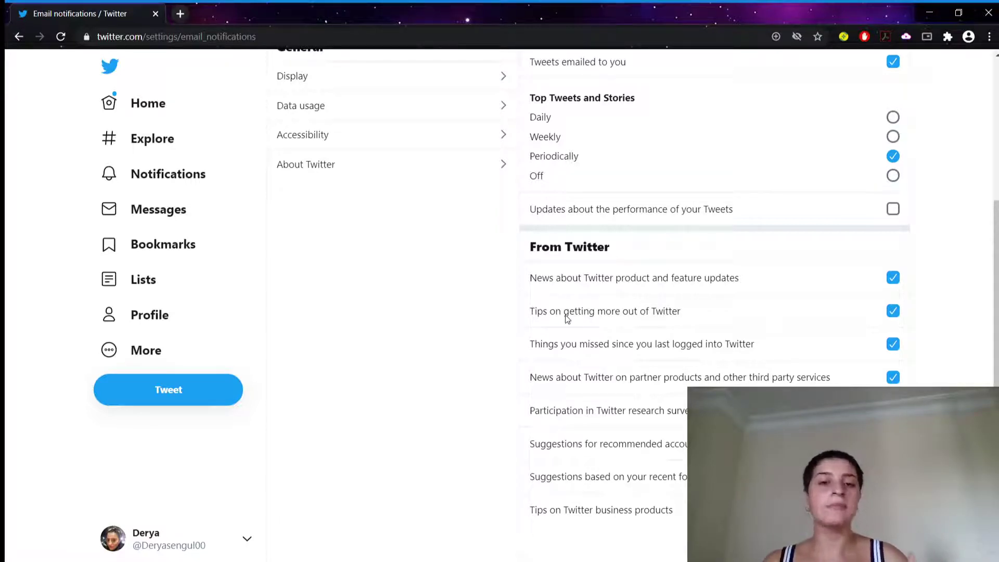
mouse_move(657, 399)
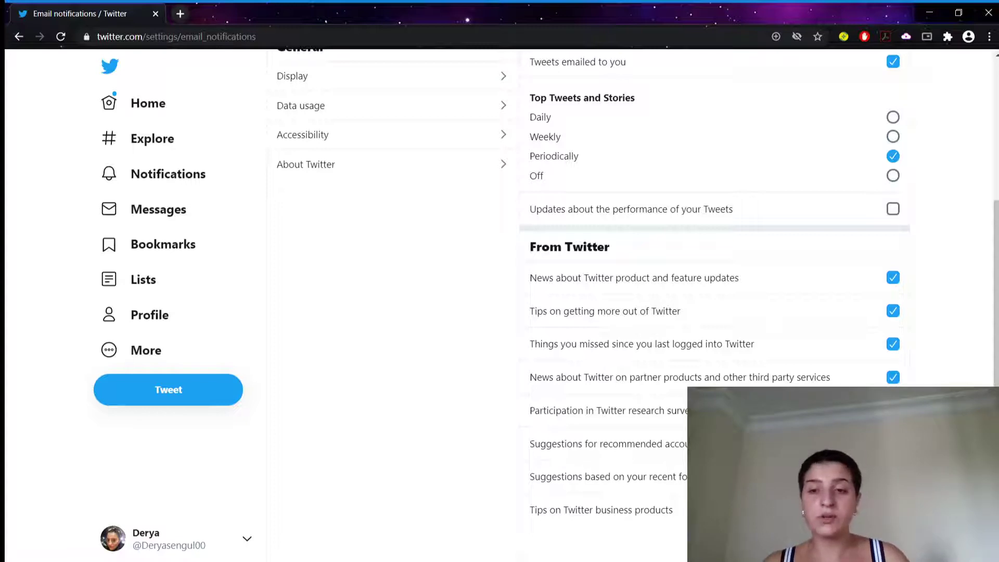
left_click(893, 377)
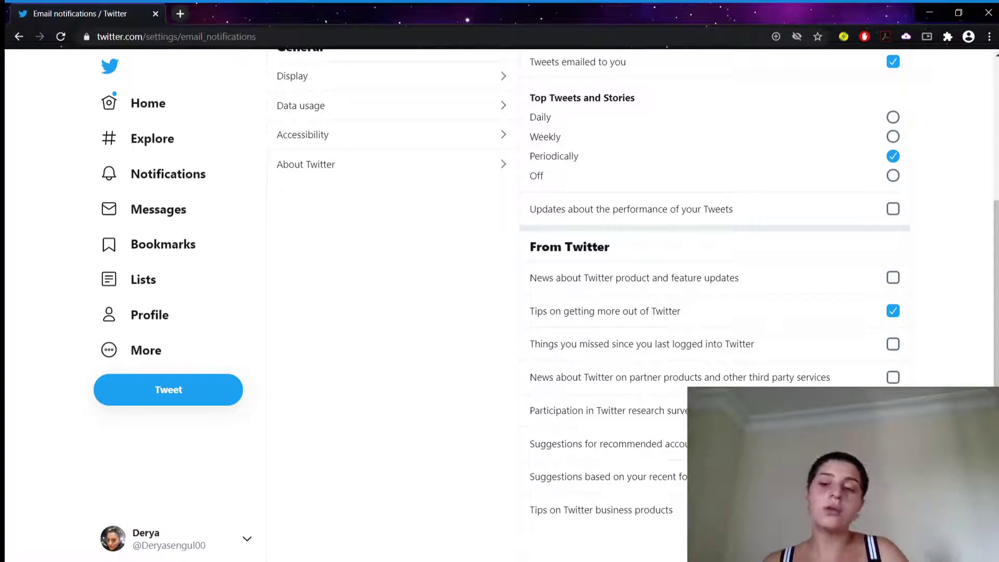
left_click(893, 377)
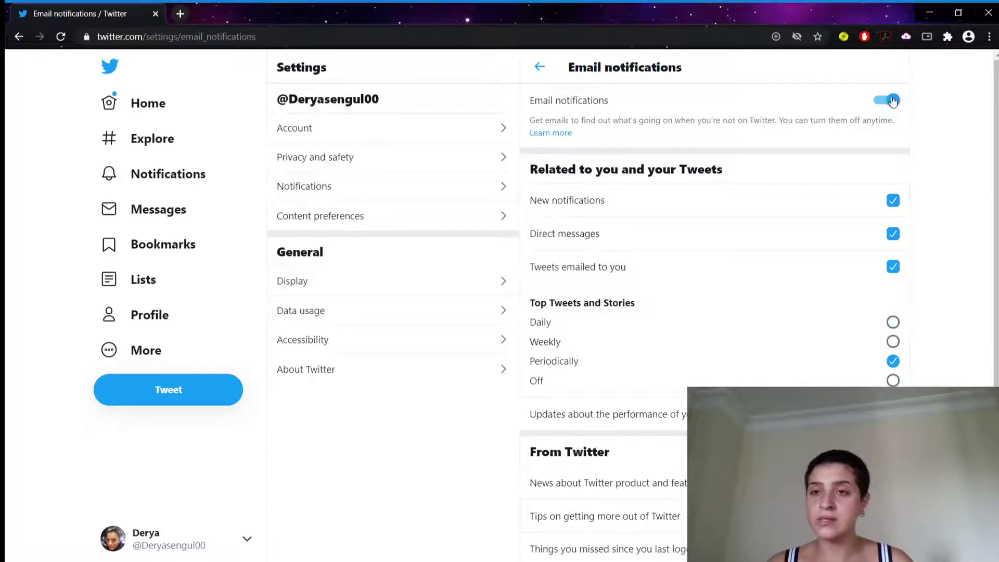
Turn off the master Email notifications toggle and scroll to confirm options are greyed out.
left_click(885, 100)
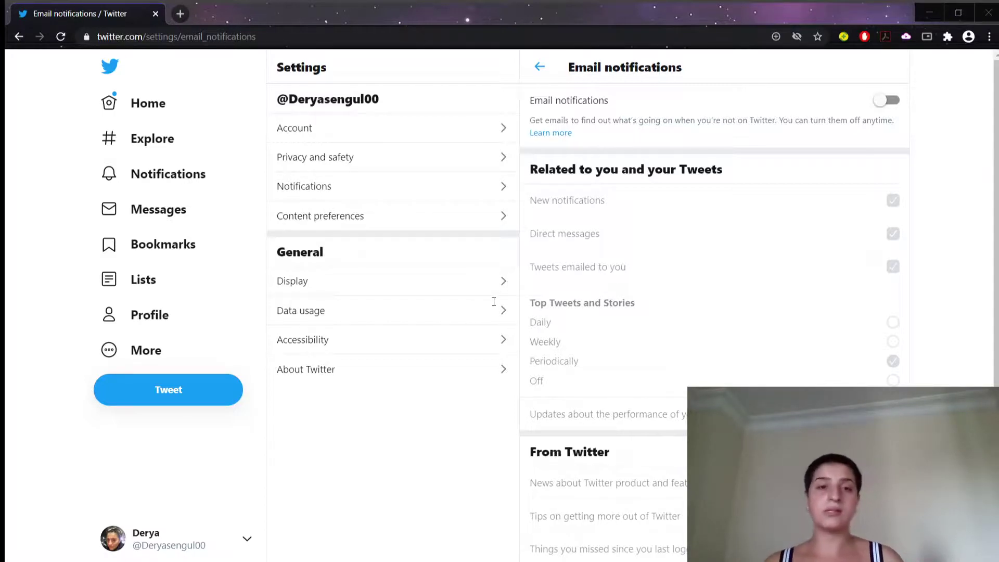
mouse_move(814, 312)
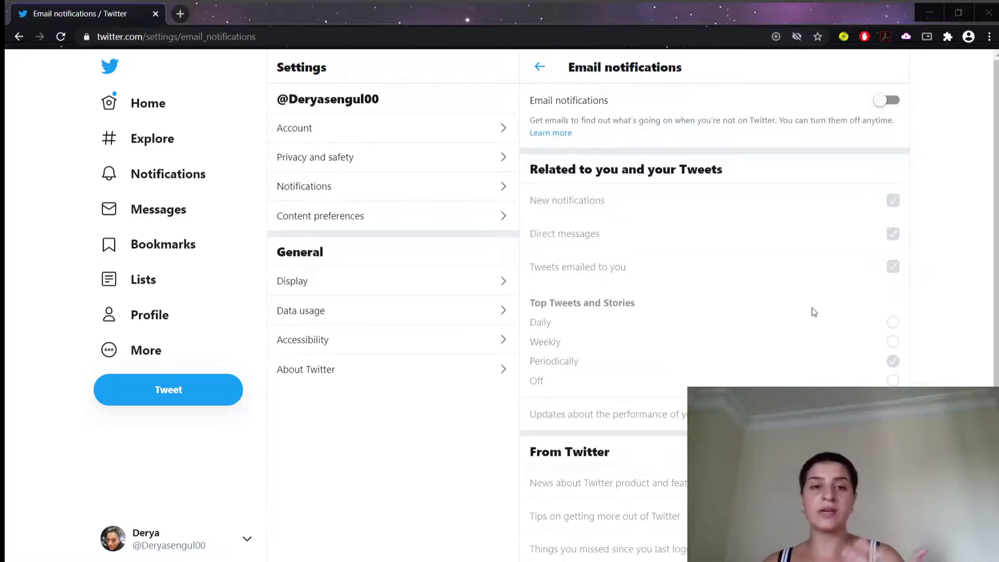
mouse_move(780, 336)
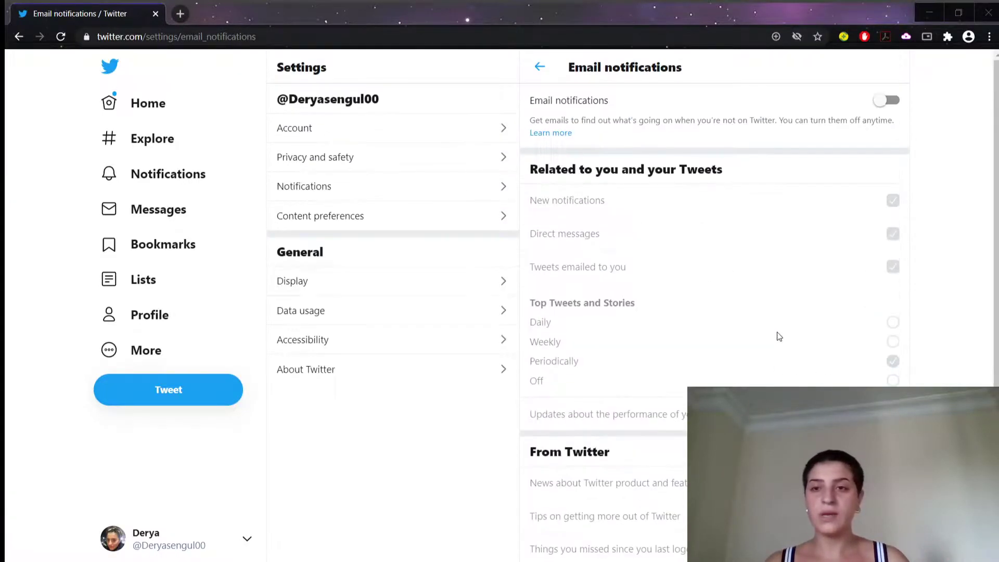
scroll("down", 3)
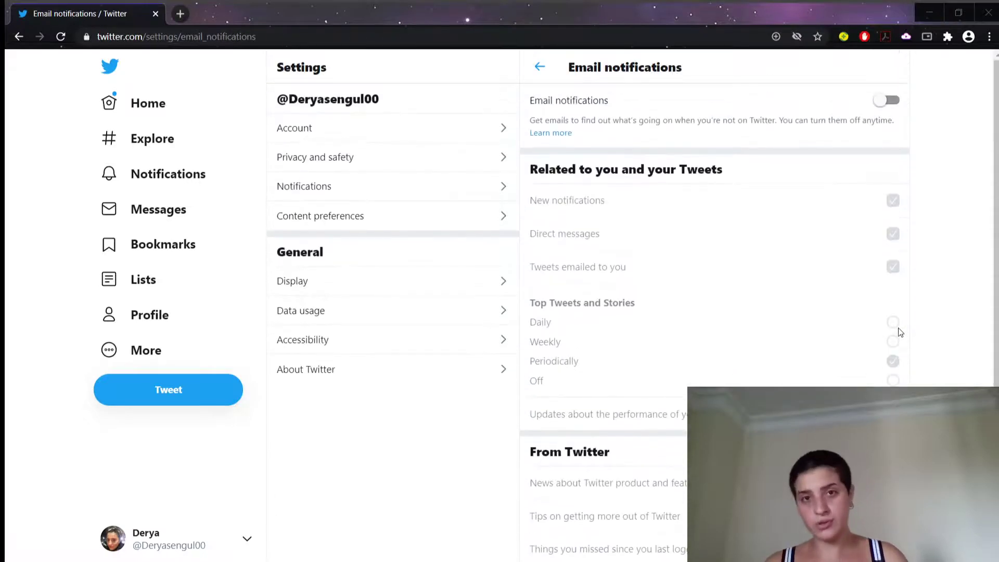
left_click(885, 100)
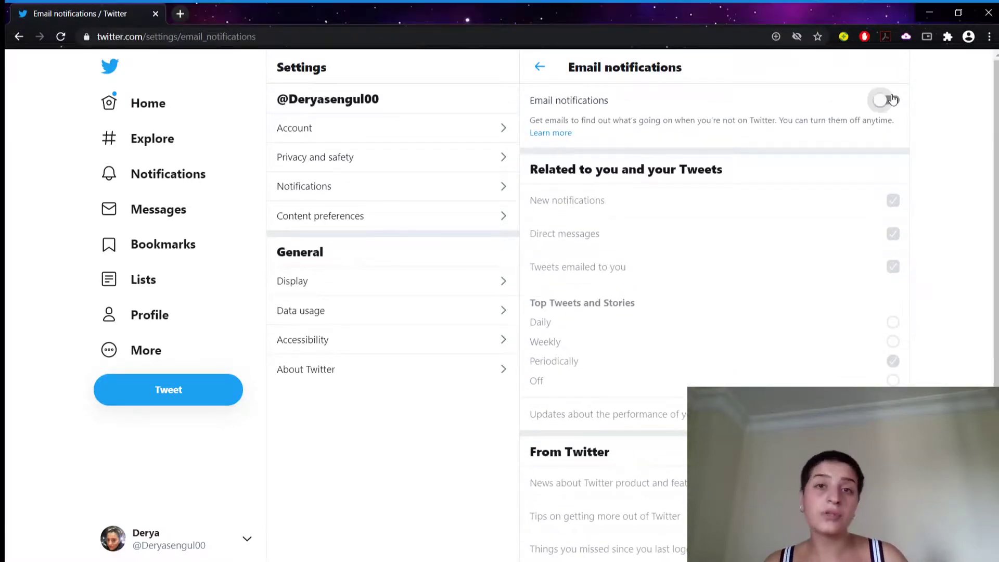
scroll("down", 3)
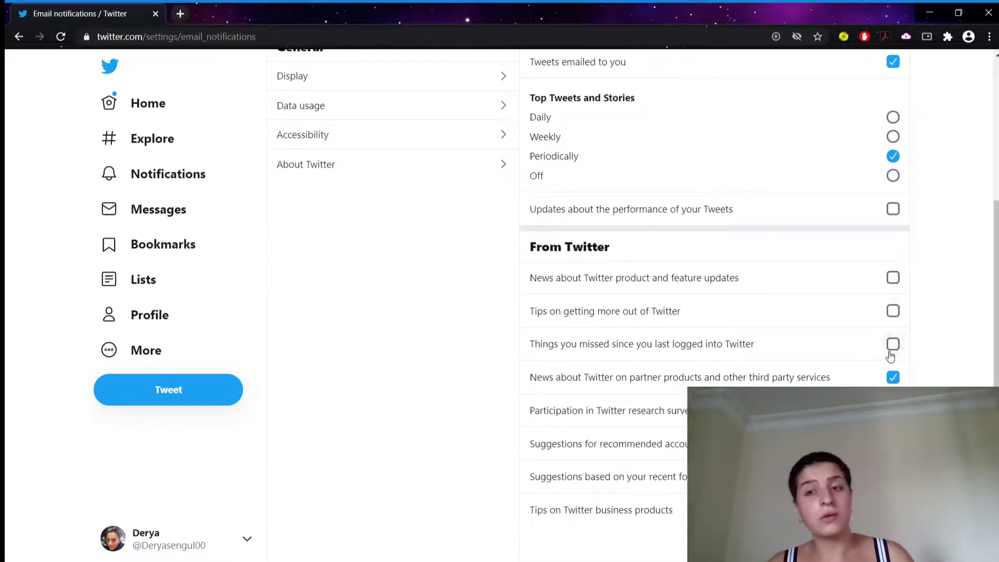
left_click(893, 343)
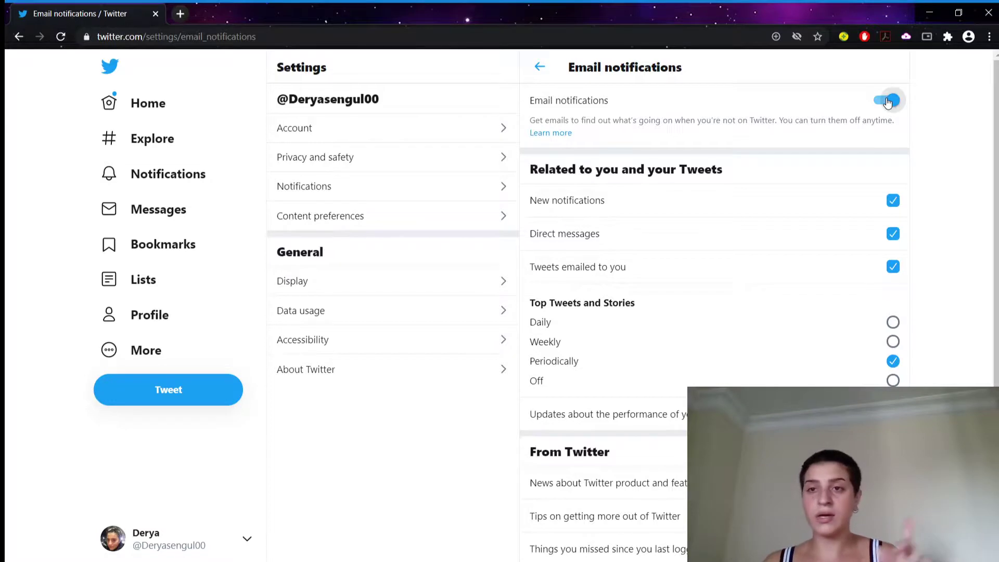
scroll("down", 3)
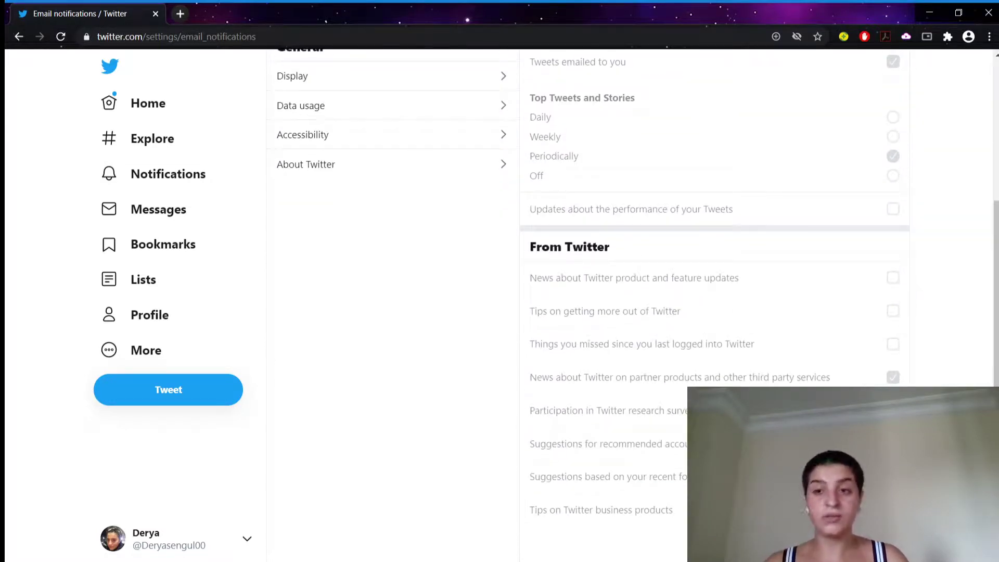
mouse_move(829, 313)
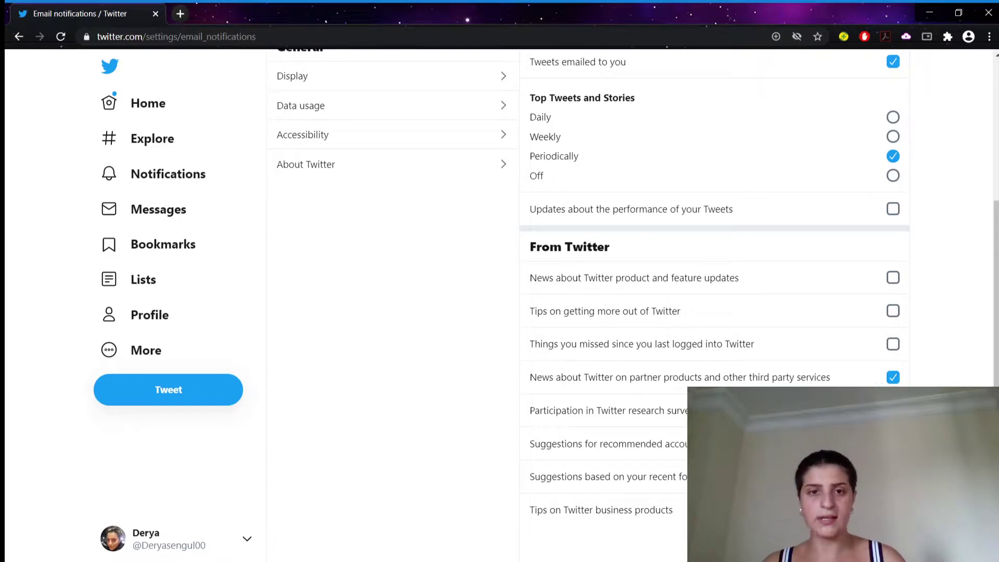
scroll("up", 3)
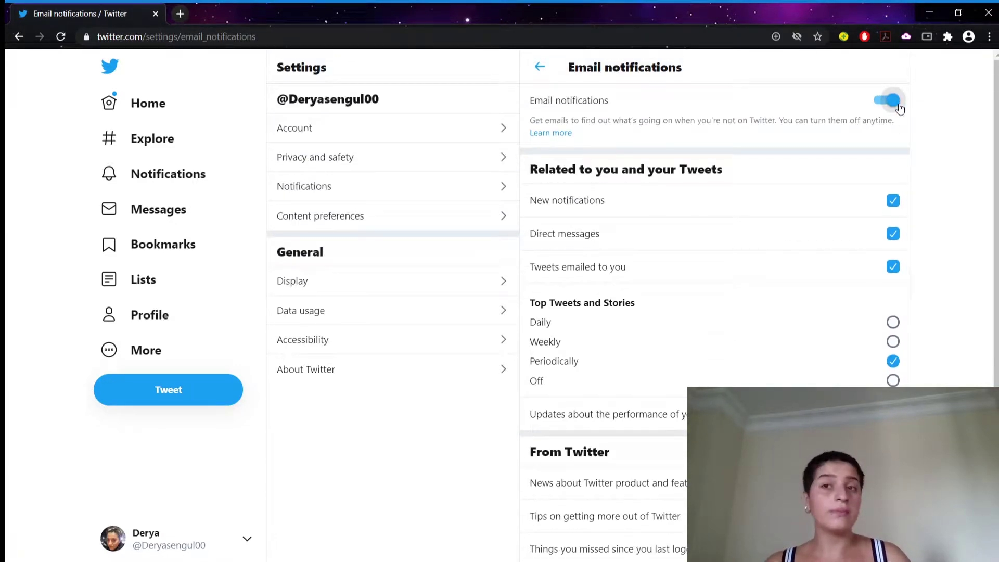
left_click(886, 100)
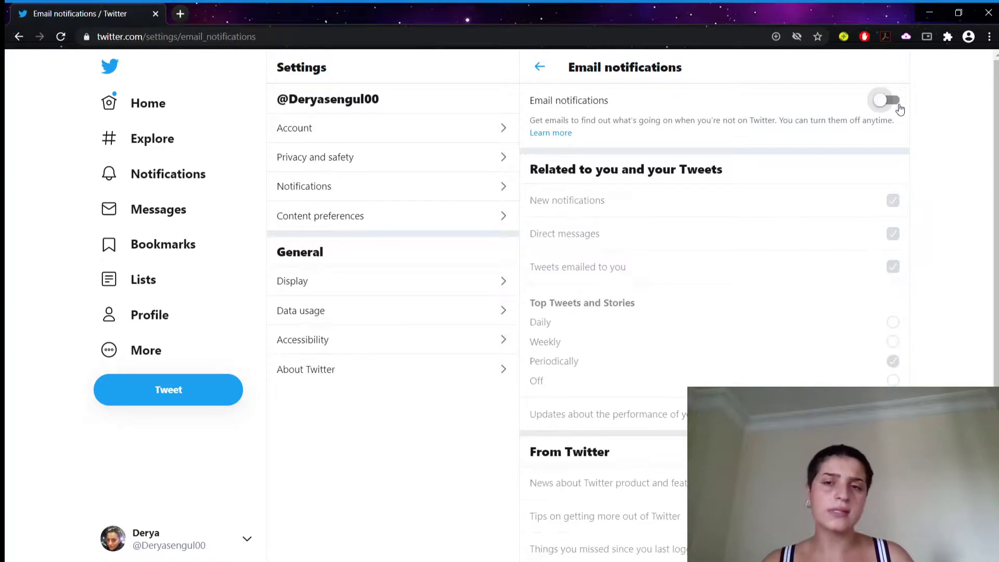